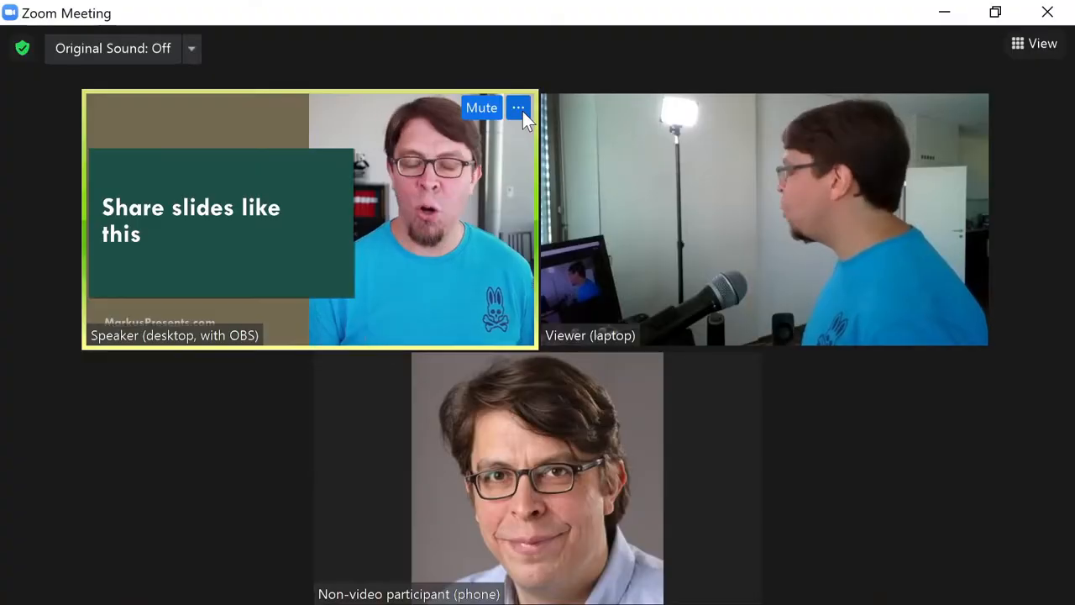
- Pin the Speaker (desktop, with OBS) video tile so it fills the main view
click(518, 108)
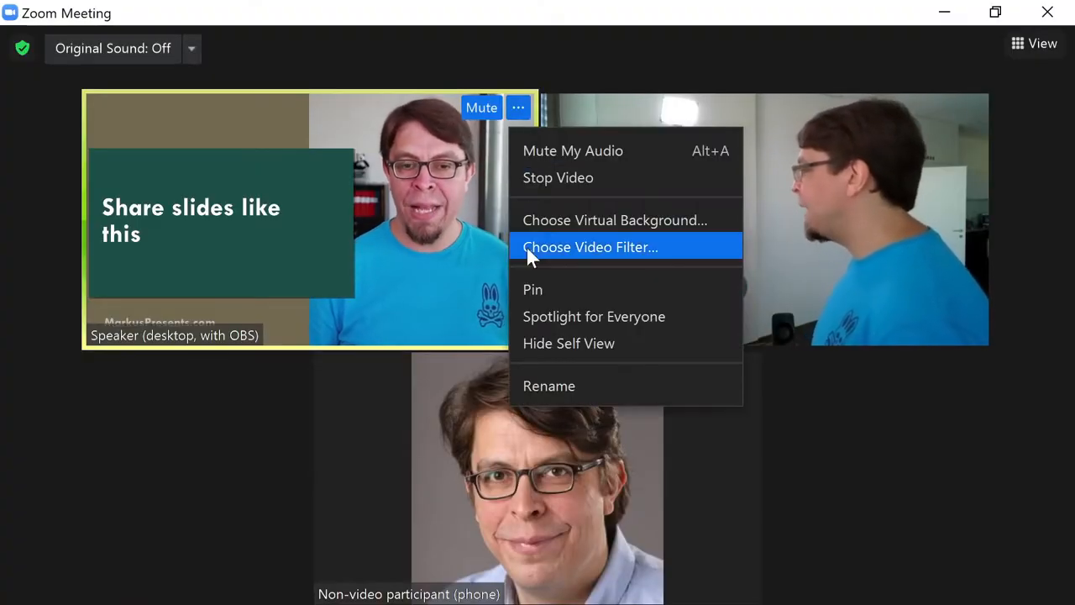
click(594, 316)
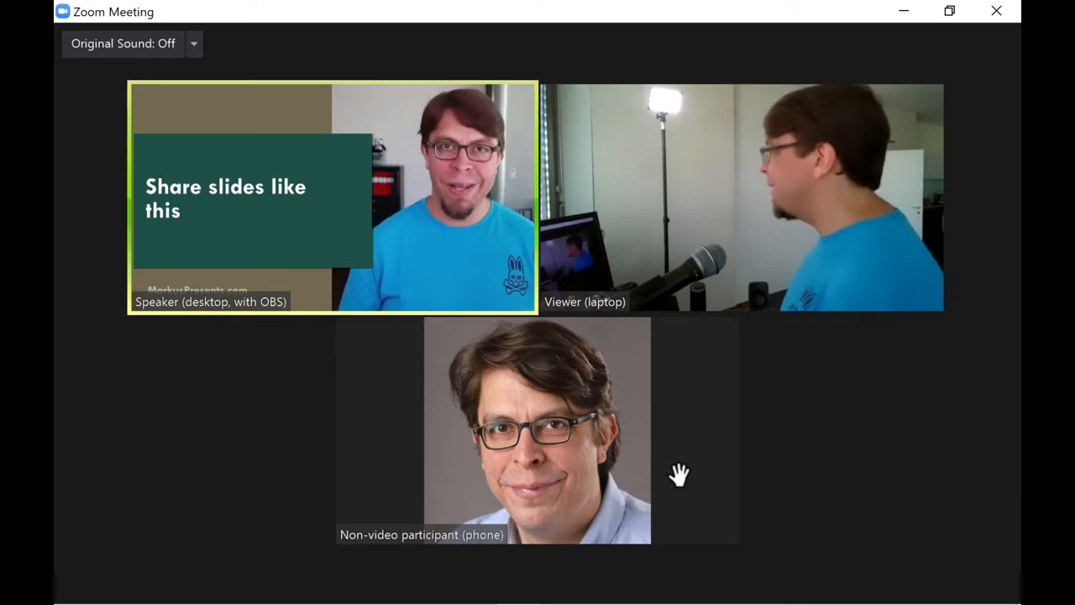
mouse_move(874, 470)
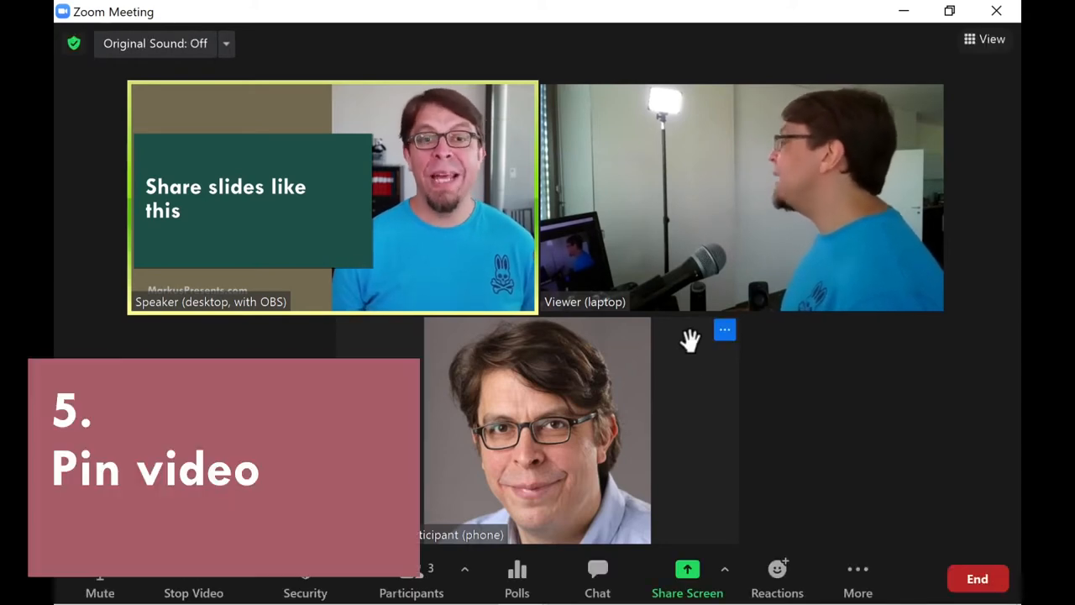
mouse_move(525, 117)
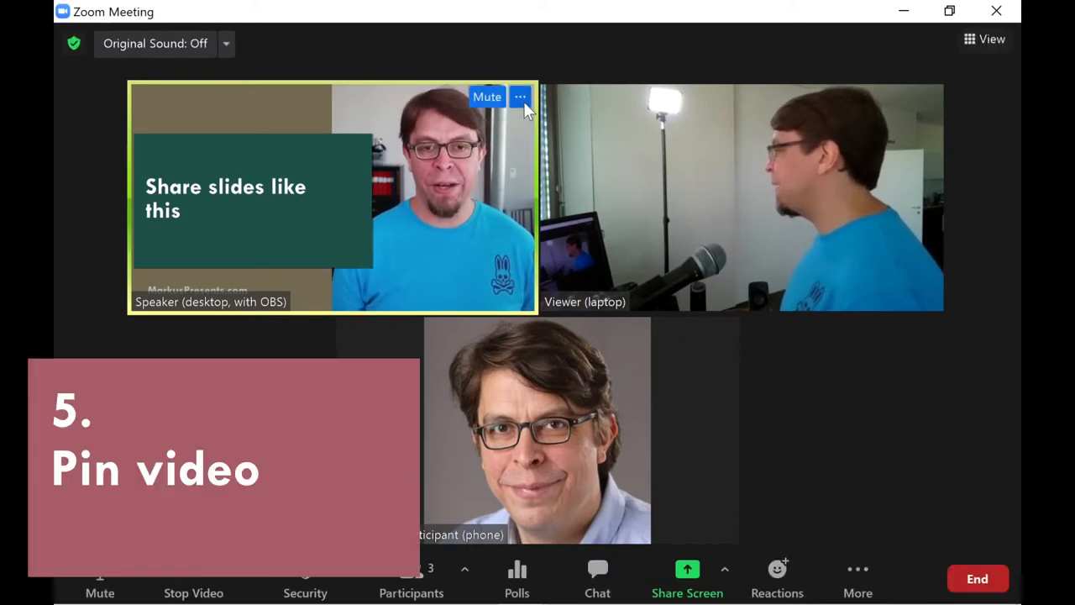
click(520, 97)
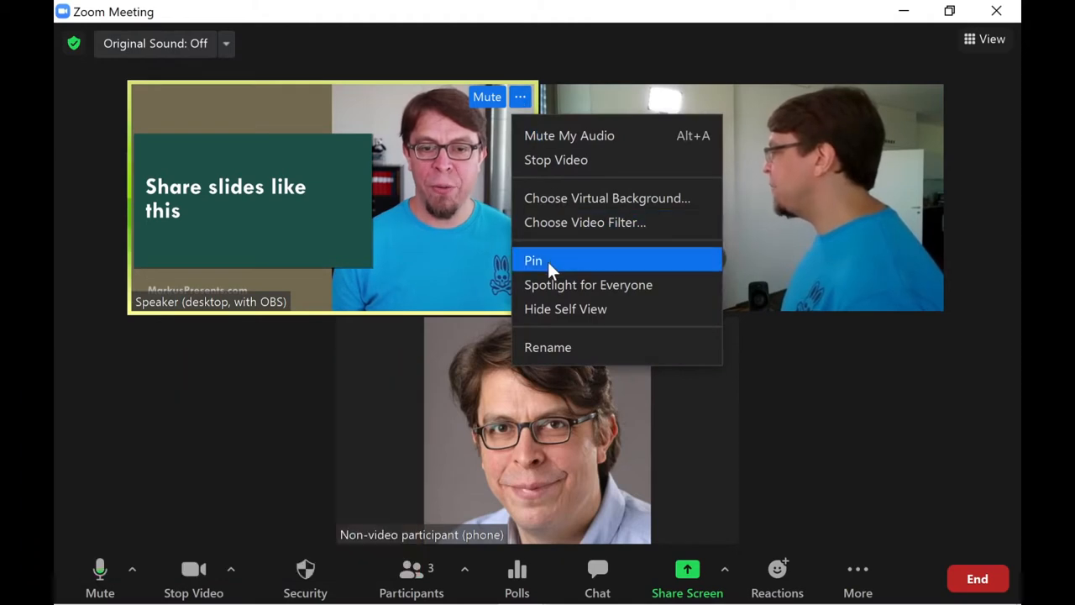
click(532, 261)
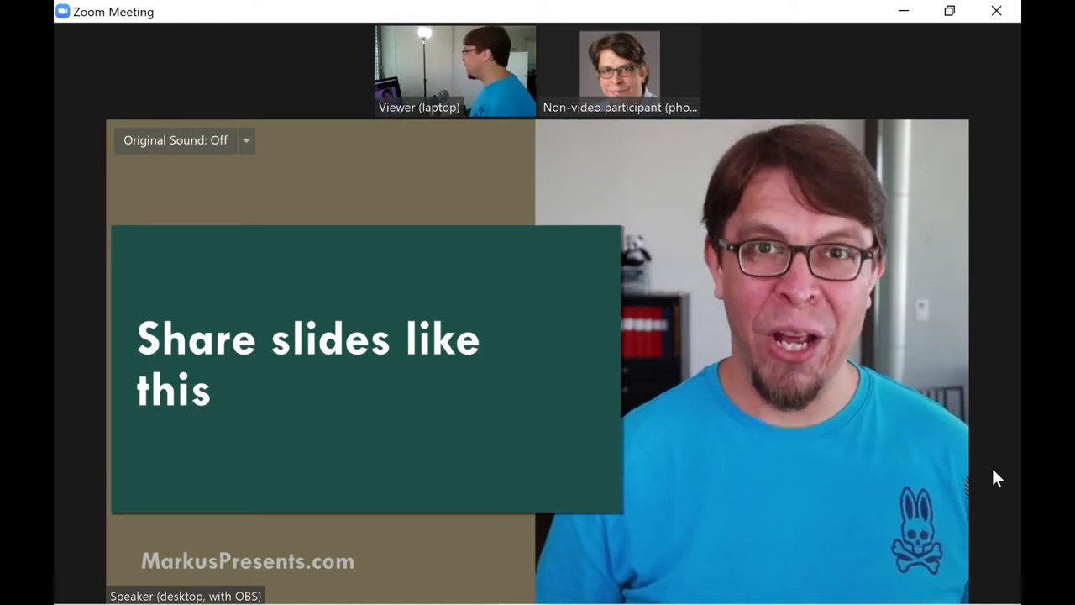
mouse_move(982, 294)
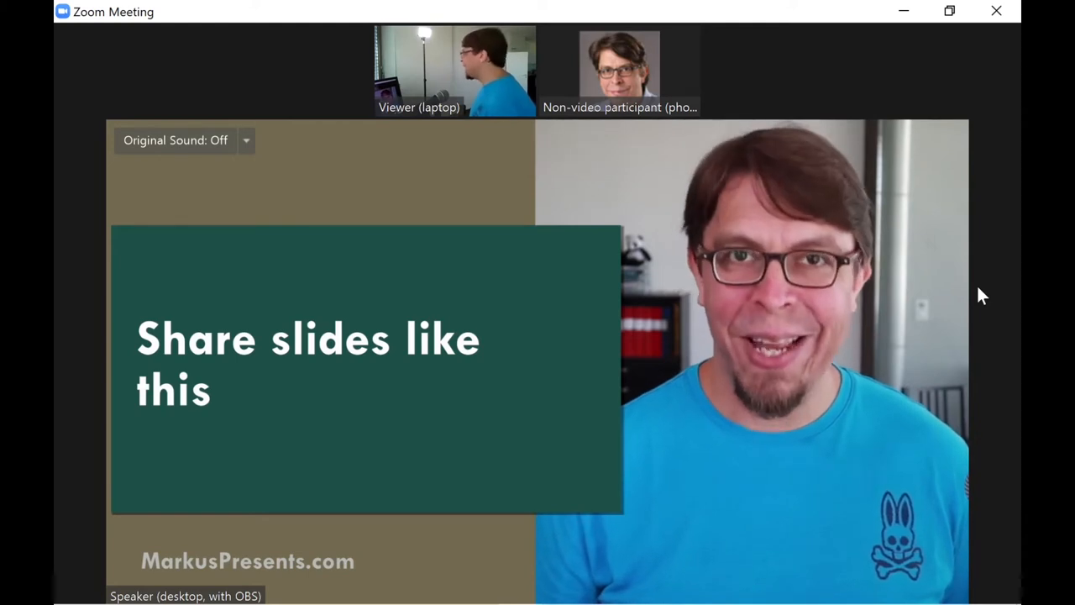
- Set the meeting layout to Gallery view from the View menu
click(988, 39)
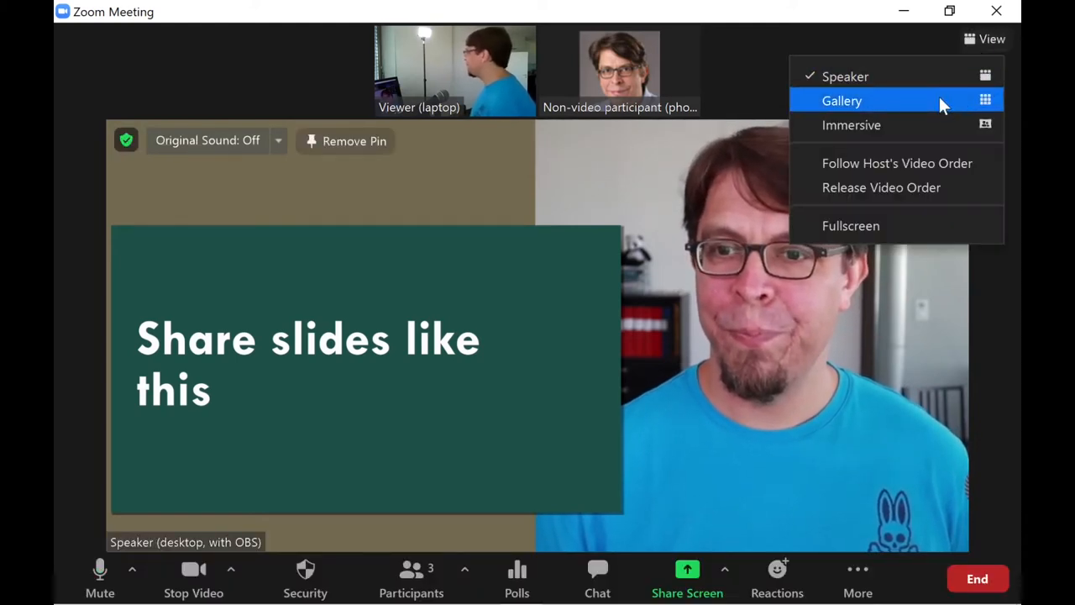
click(842, 100)
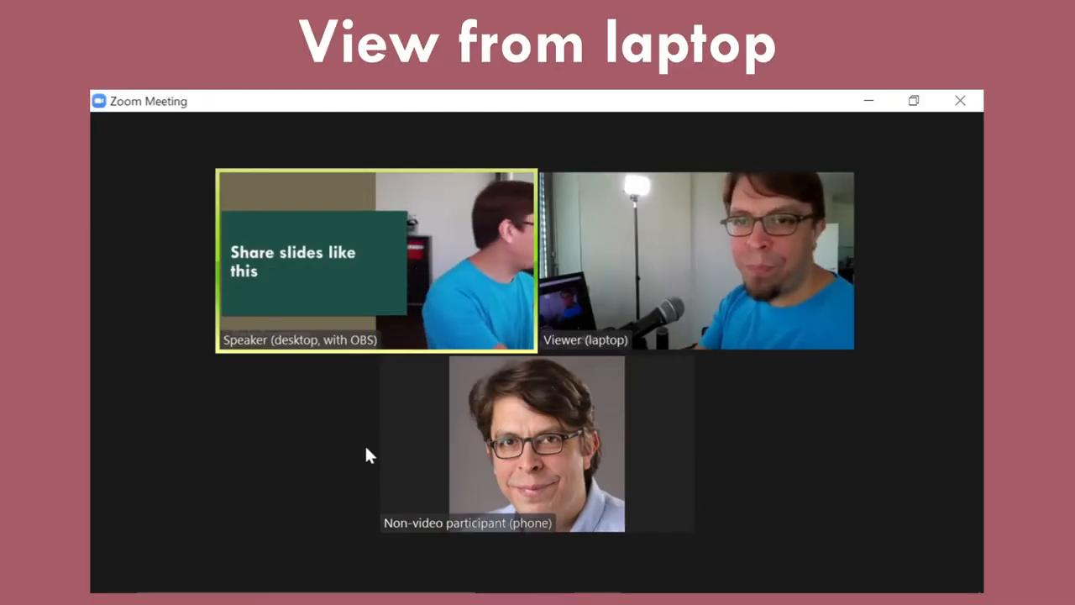
mouse_move(966, 151)
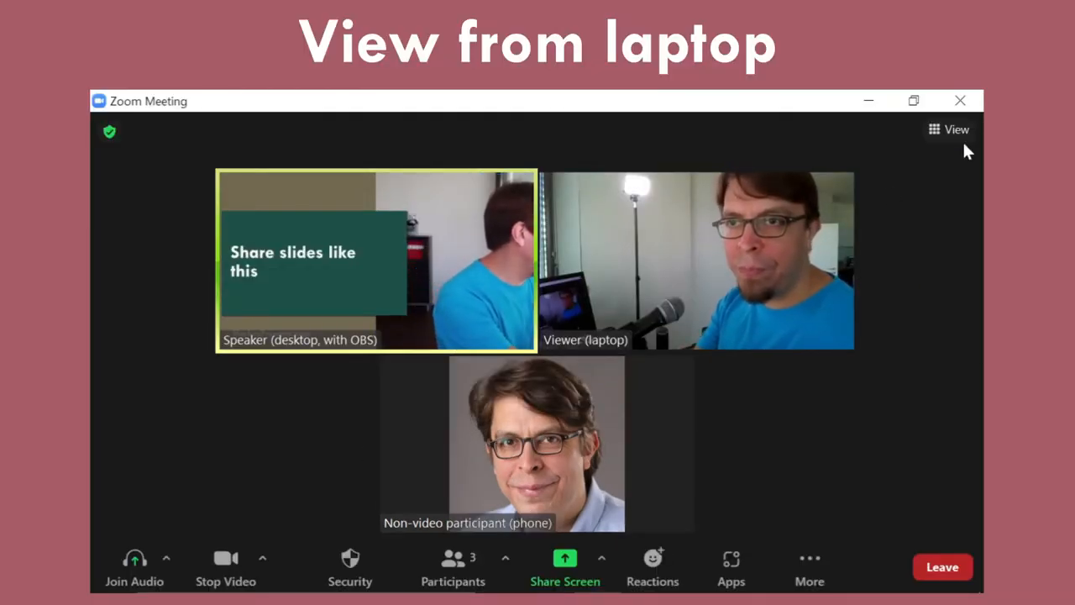
- Set the laptop viewer's meeting layout to Speaker view
click(949, 130)
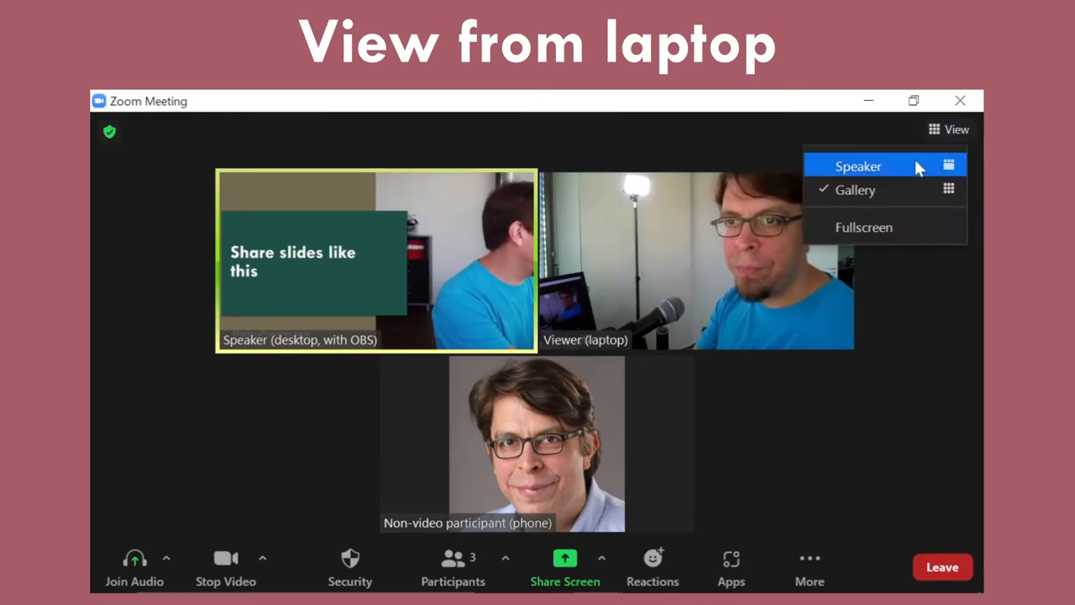
click(859, 165)
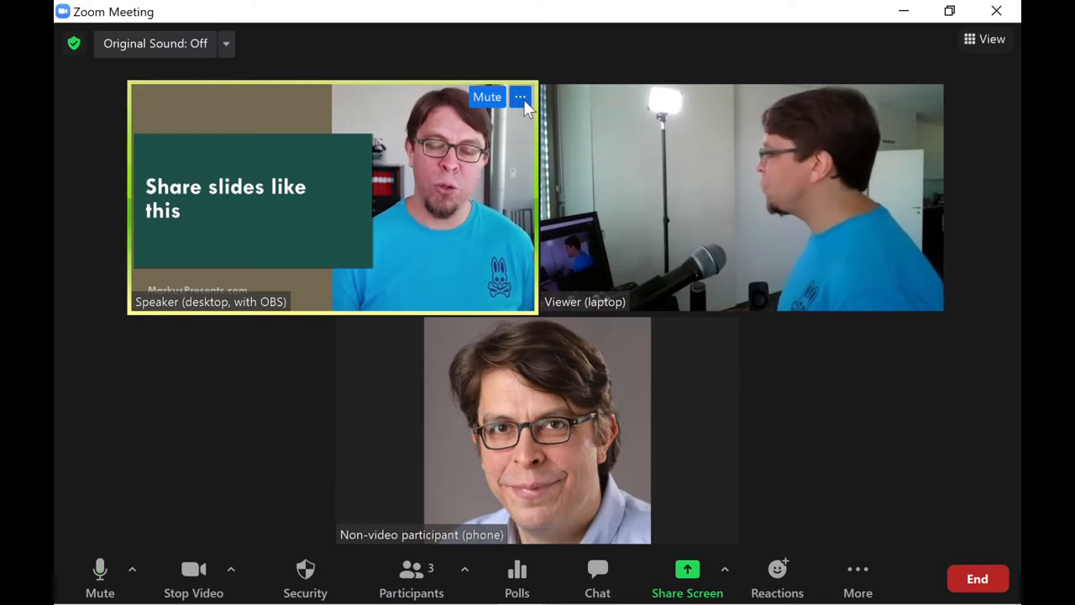
- Spotlight the Speaker OBS video tile for everyone in the meeting
click(520, 97)
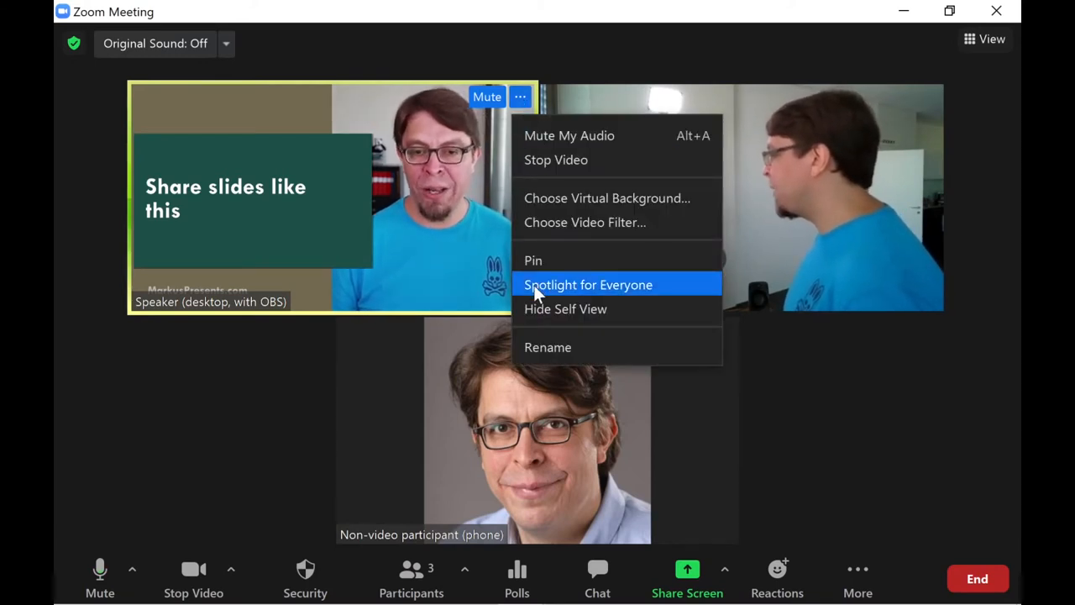
click(588, 284)
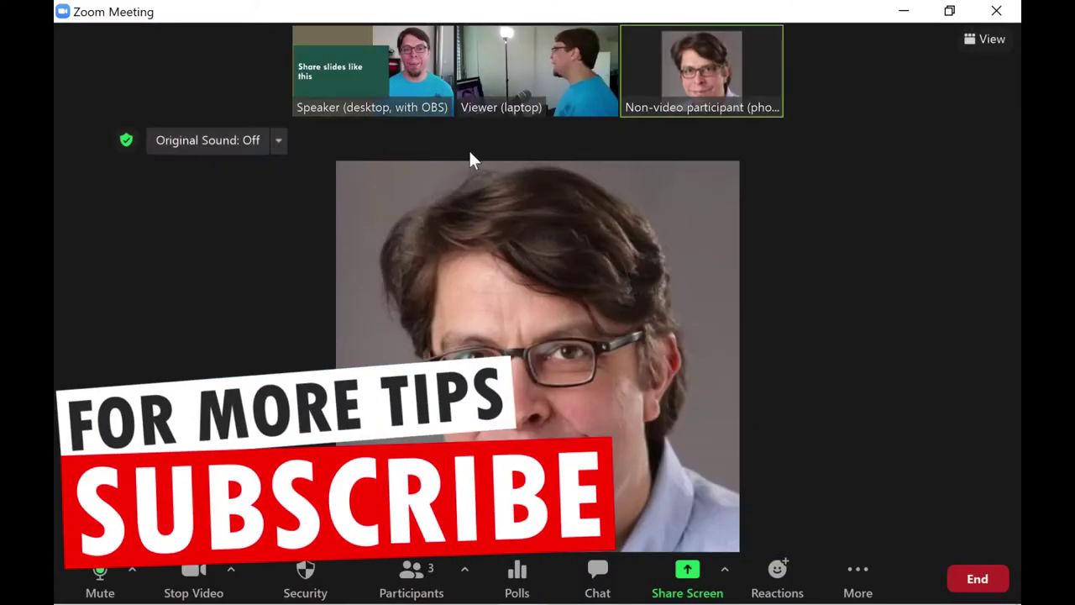
- Return the meeting layout to Gallery view with all three participants
click(983, 39)
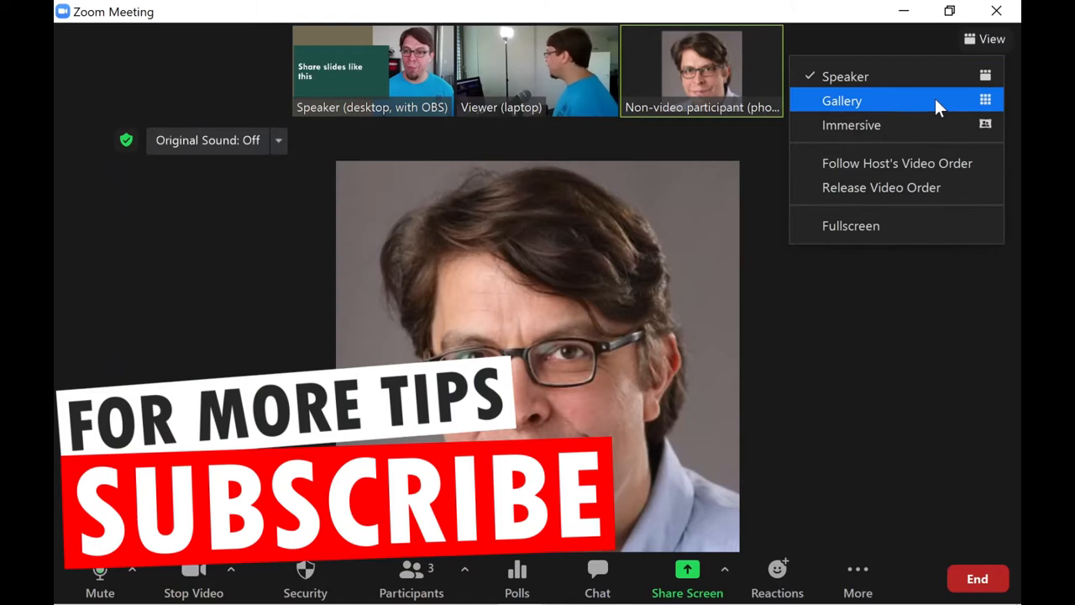
click(842, 100)
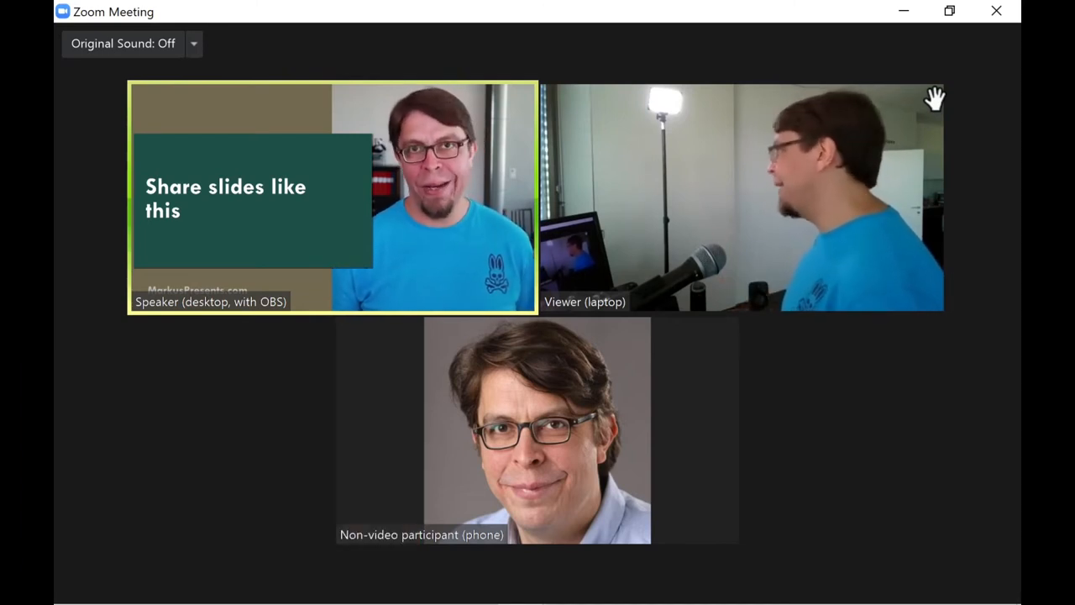
mouse_move(775, 476)
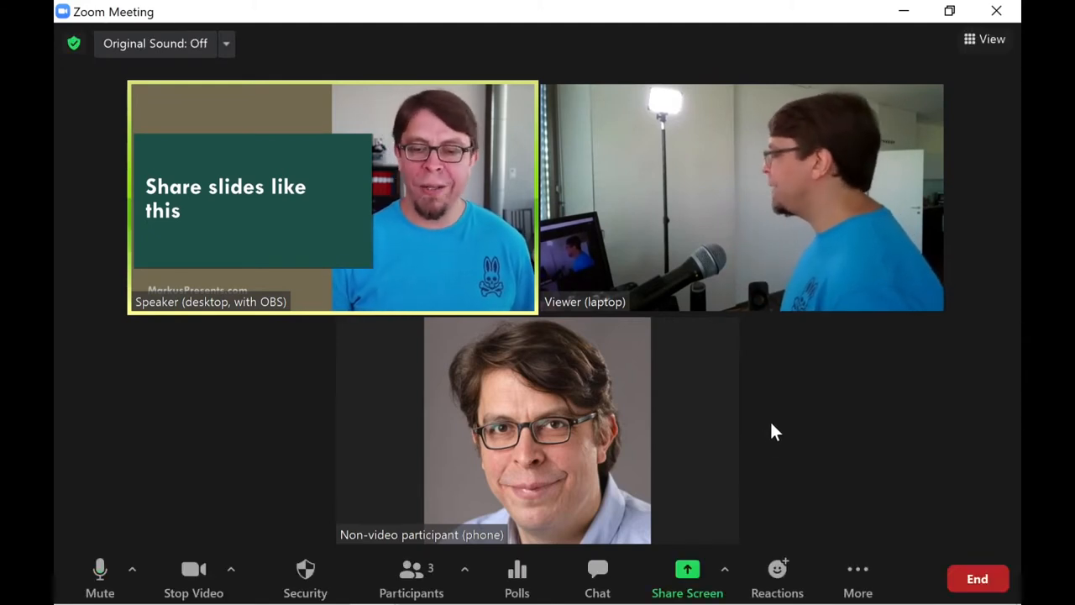
mouse_move(687, 576)
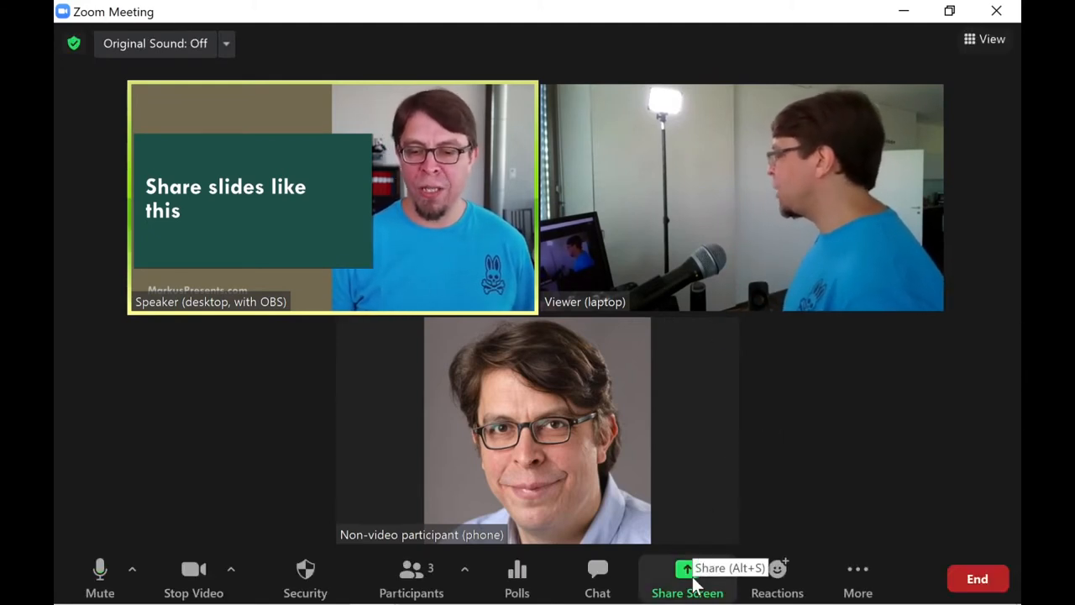
- Share Content from 2nd Camera to send the OBS virtual camera feed
click(686, 573)
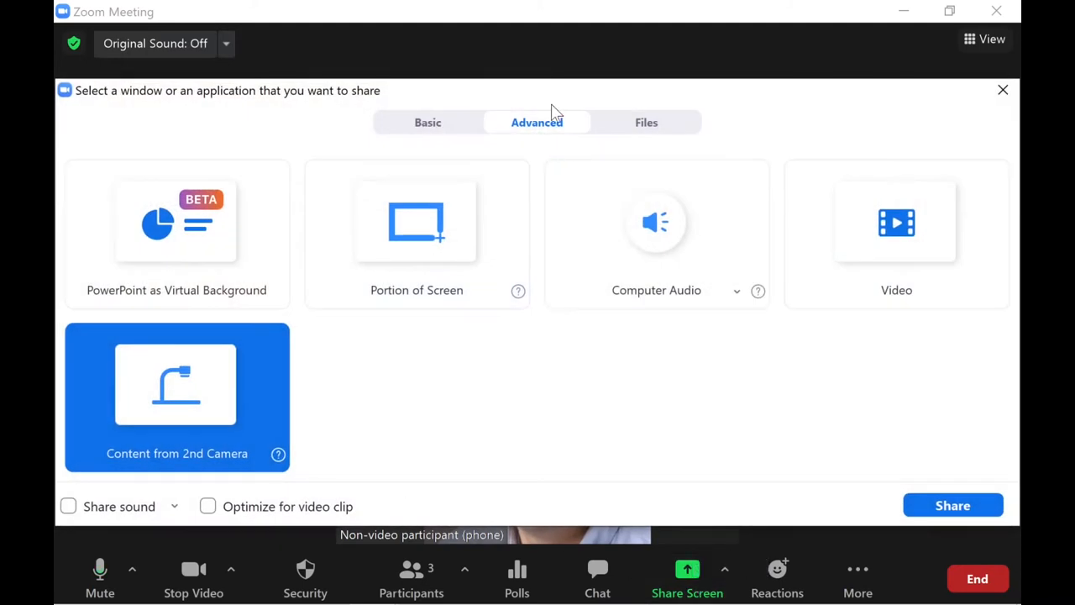
mouse_move(456, 218)
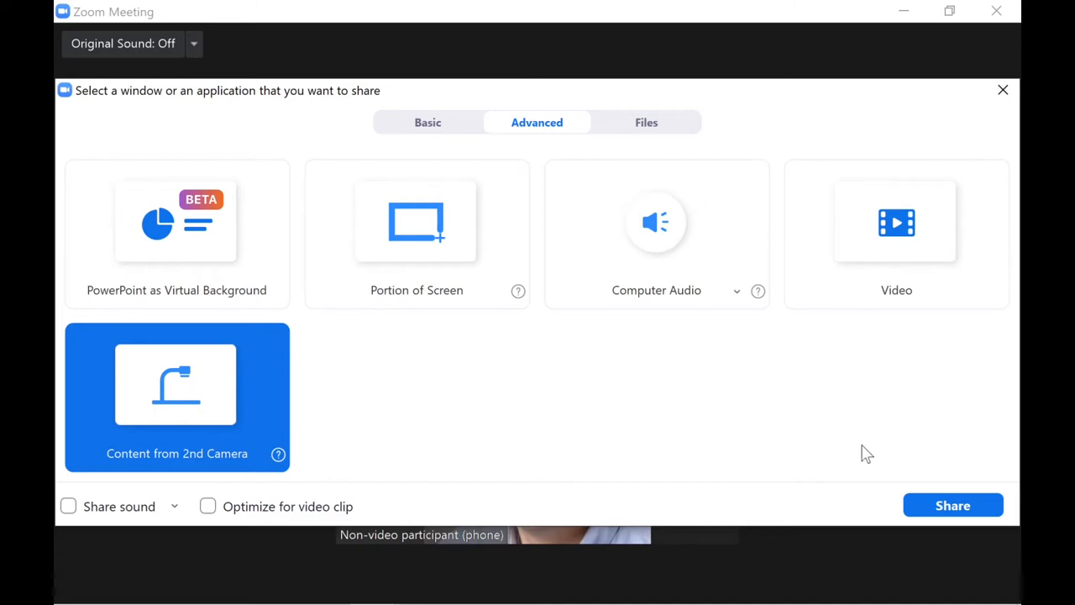
click(952, 505)
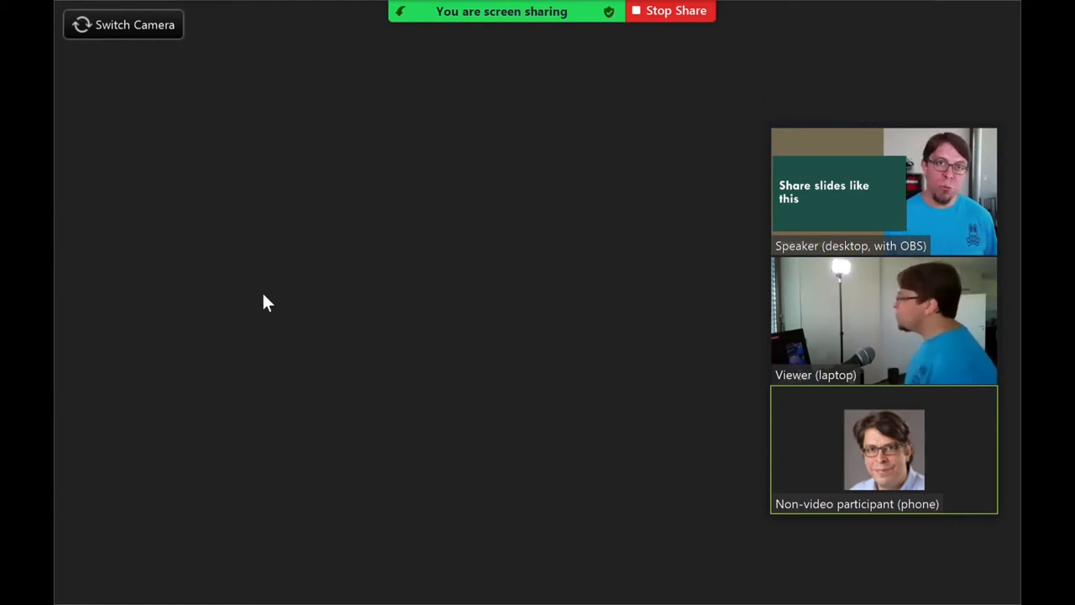
mouse_move(176, 89)
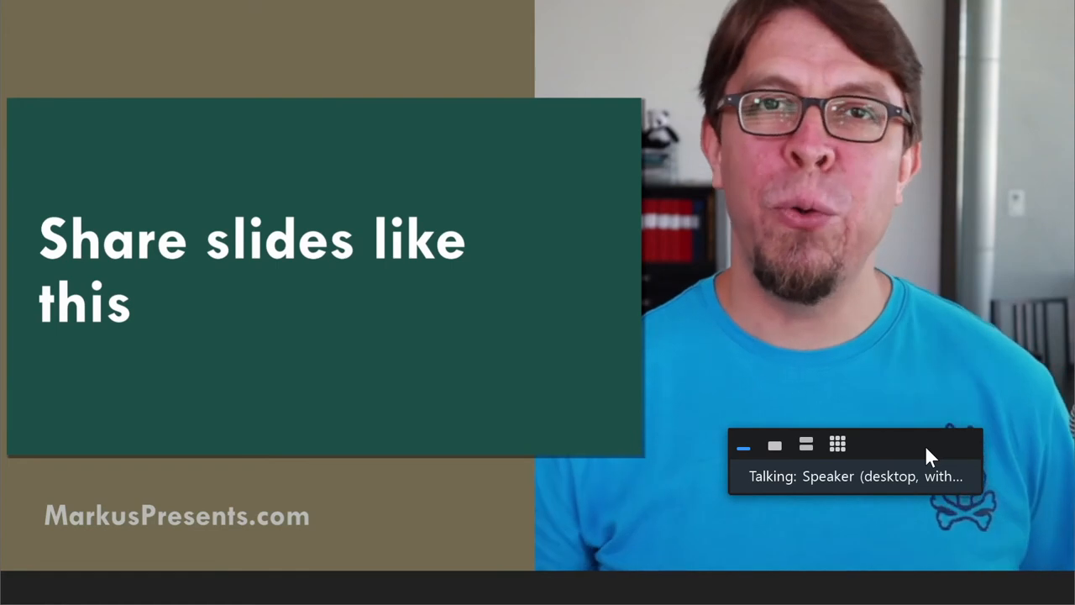
- Bring up the OBS preview context menu with the fullscreen projector choices
click(838, 444)
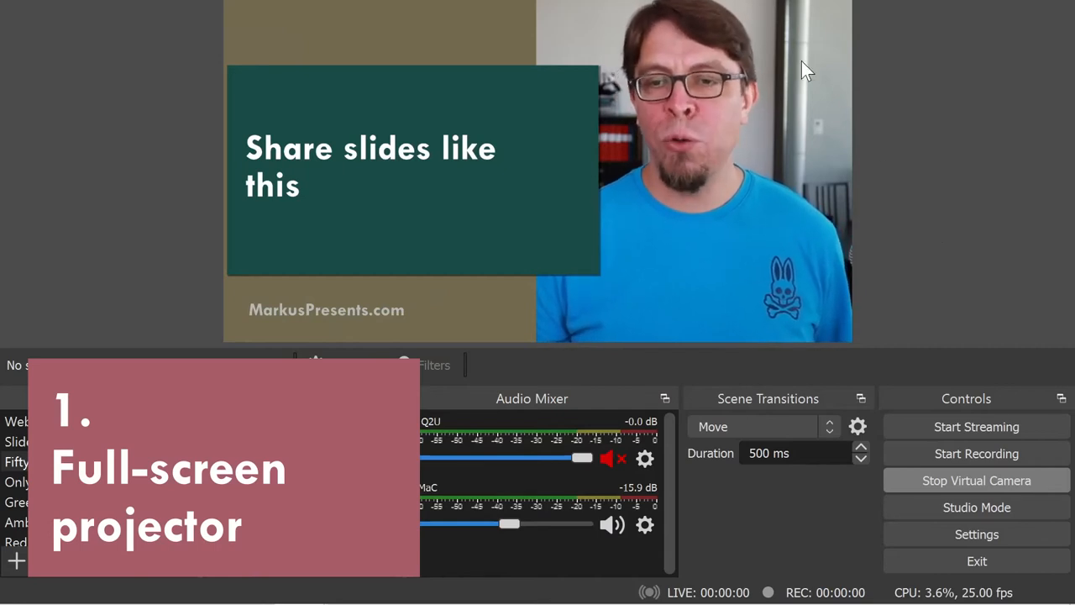
right_click(804, 69)
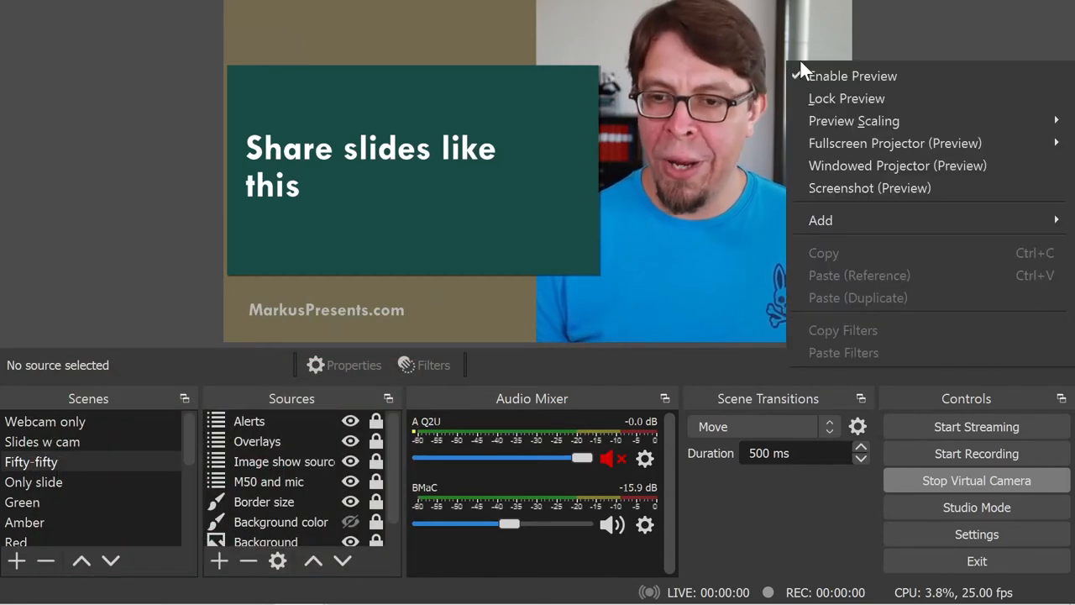
mouse_move(895, 143)
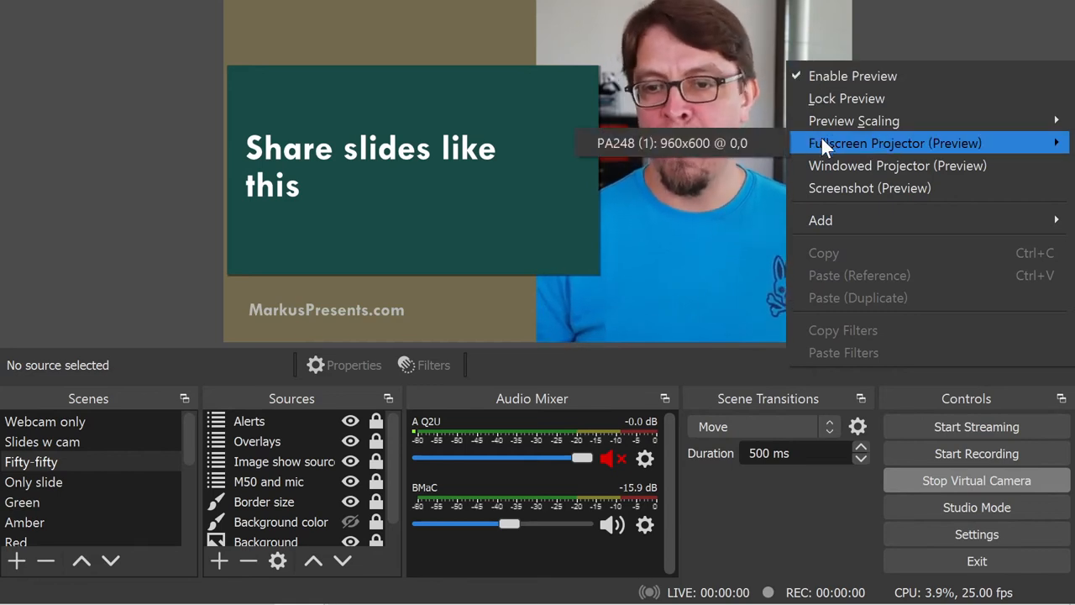
mouse_move(703, 151)
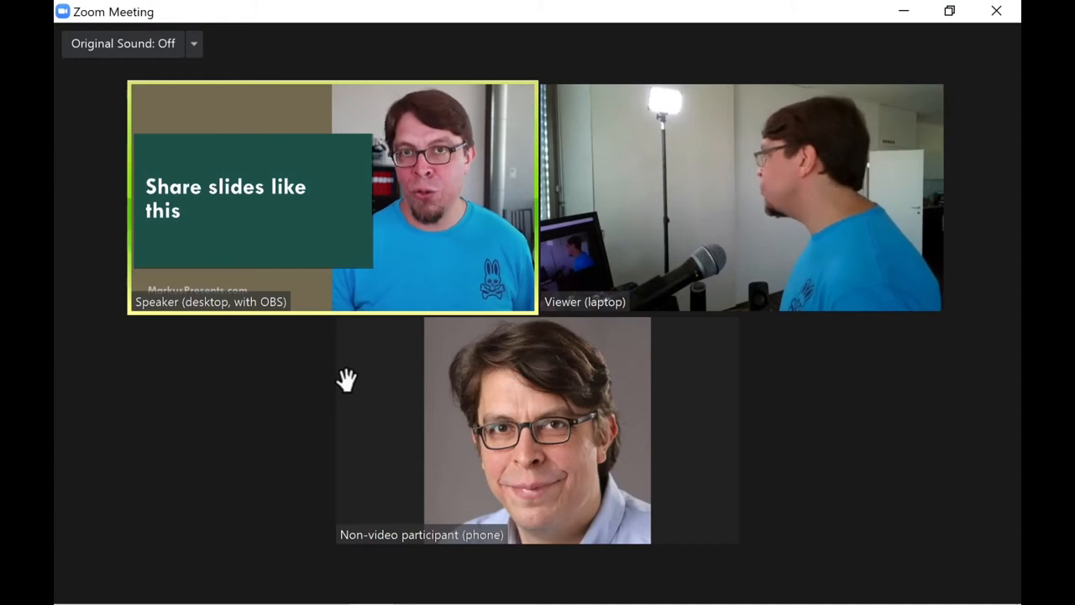
mouse_move(687, 576)
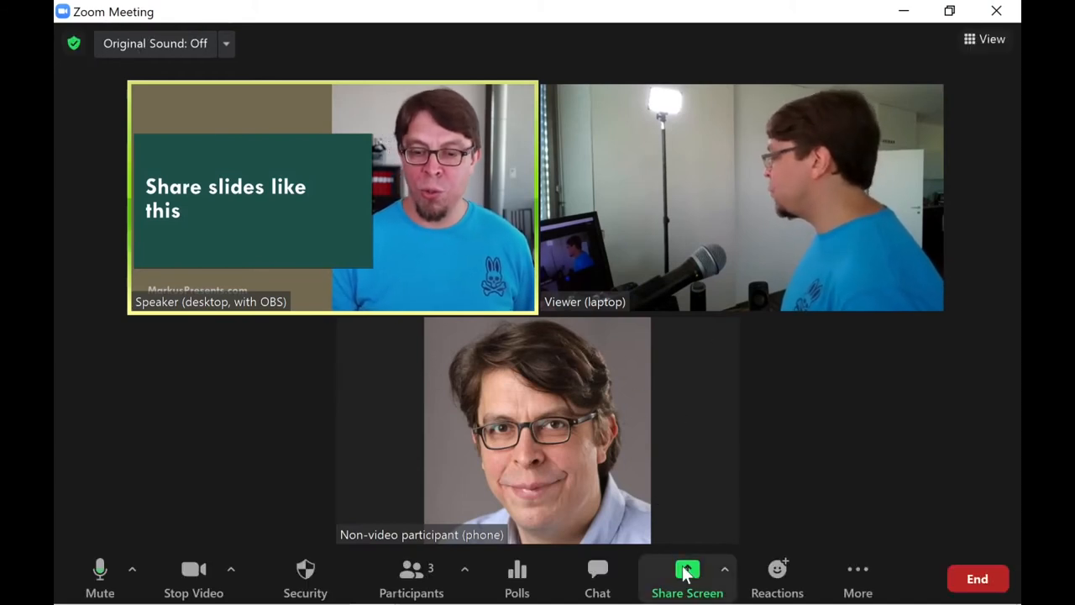
- Select the OBS Fullscreen Projector (Preview) window as the Zoom share source
click(687, 569)
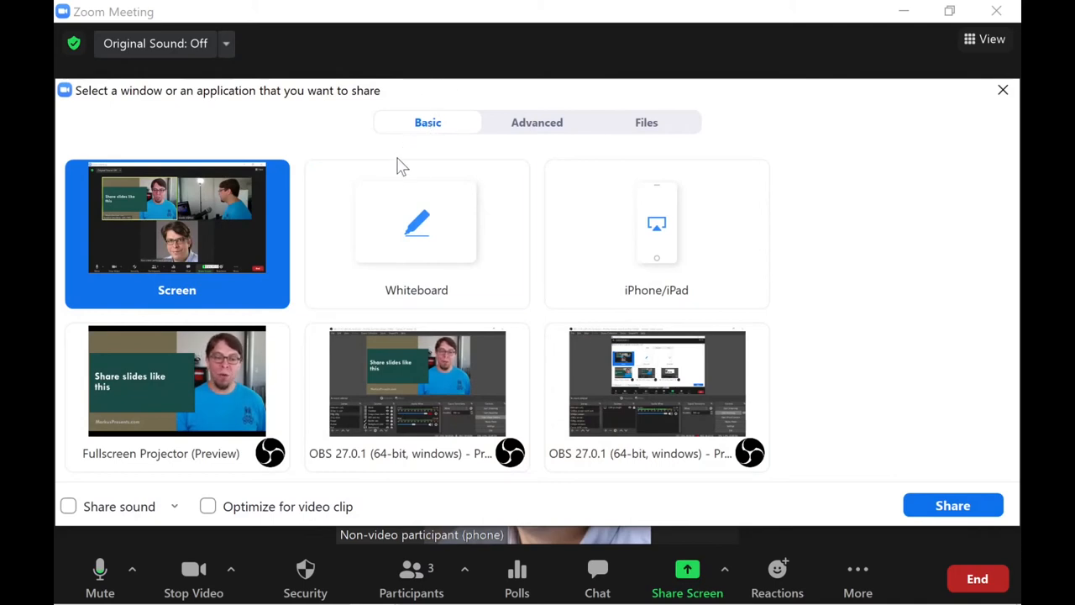
mouse_move(193, 349)
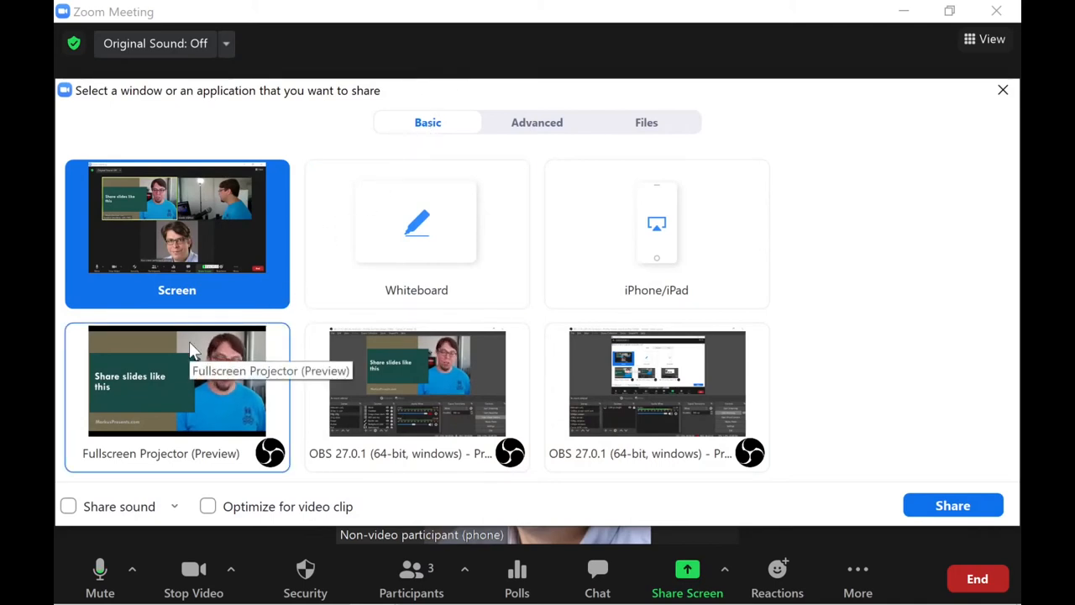
mouse_move(249, 404)
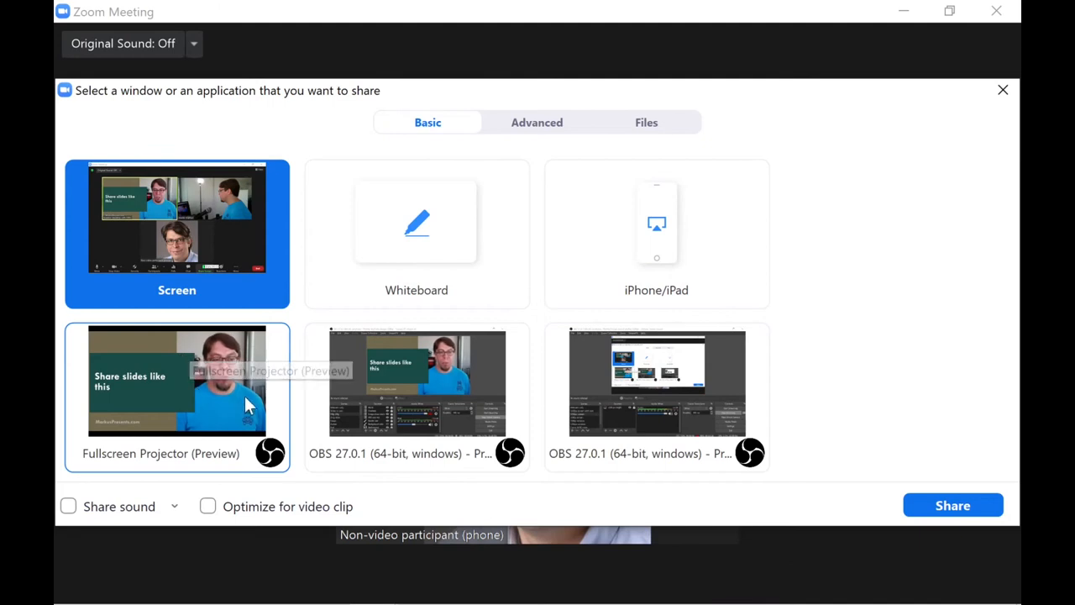
mouse_move(350, 370)
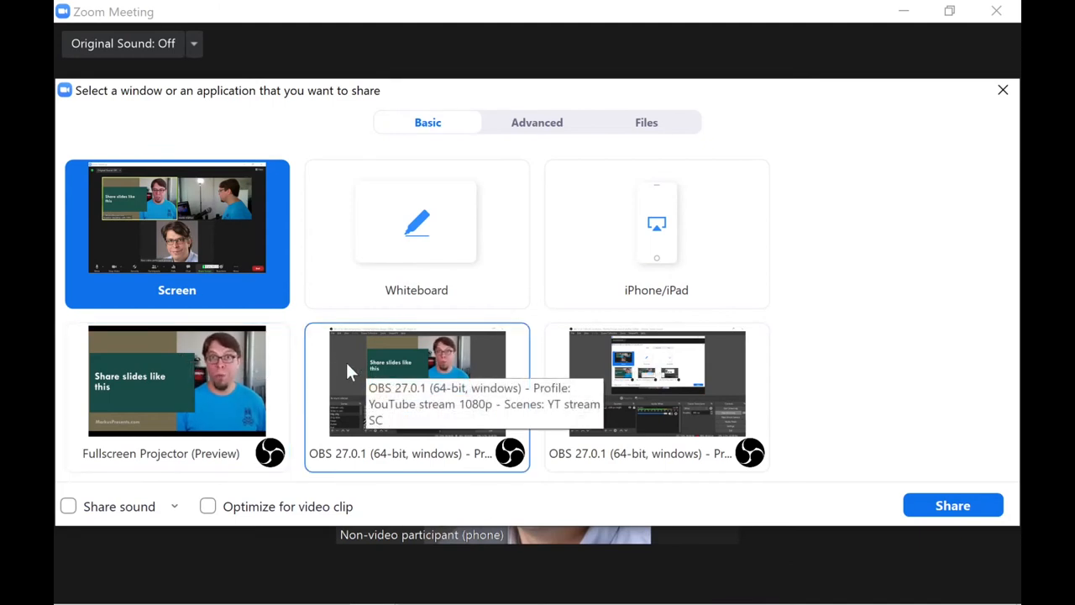
click(172, 388)
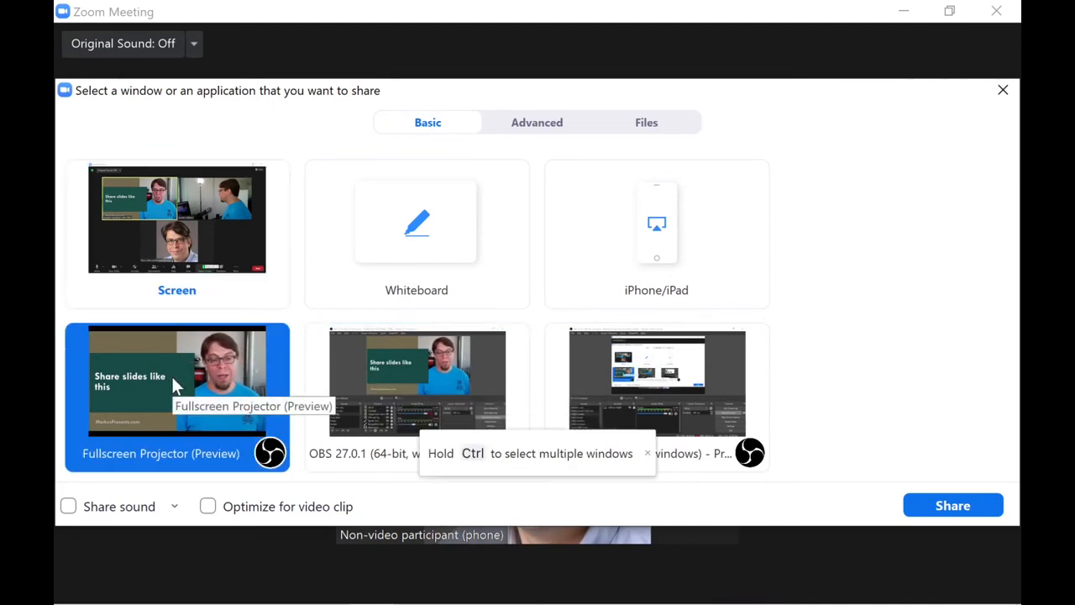
click(952, 503)
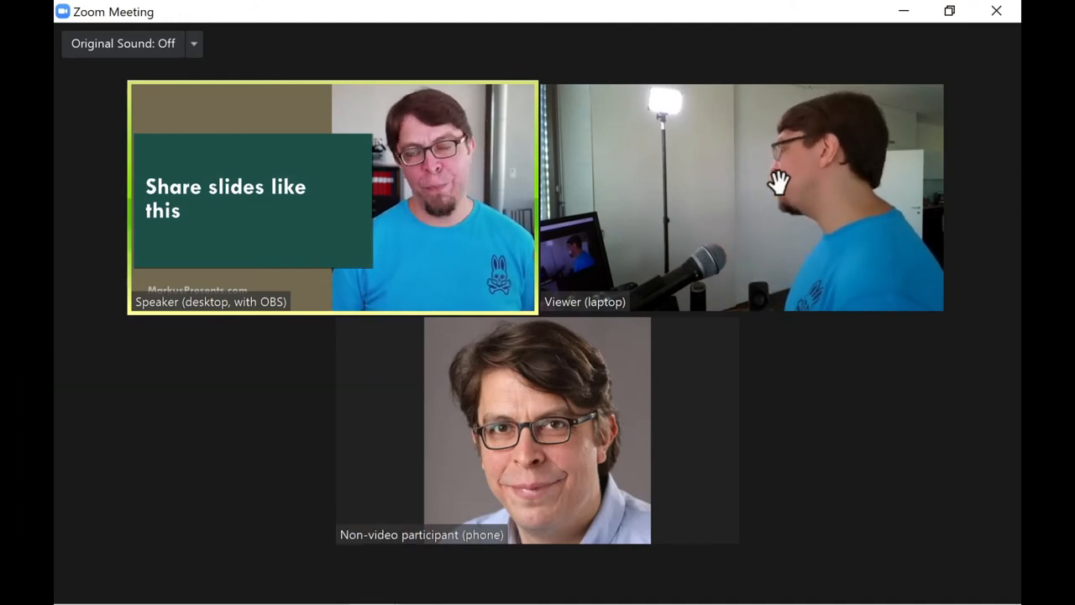
mouse_move(582, 52)
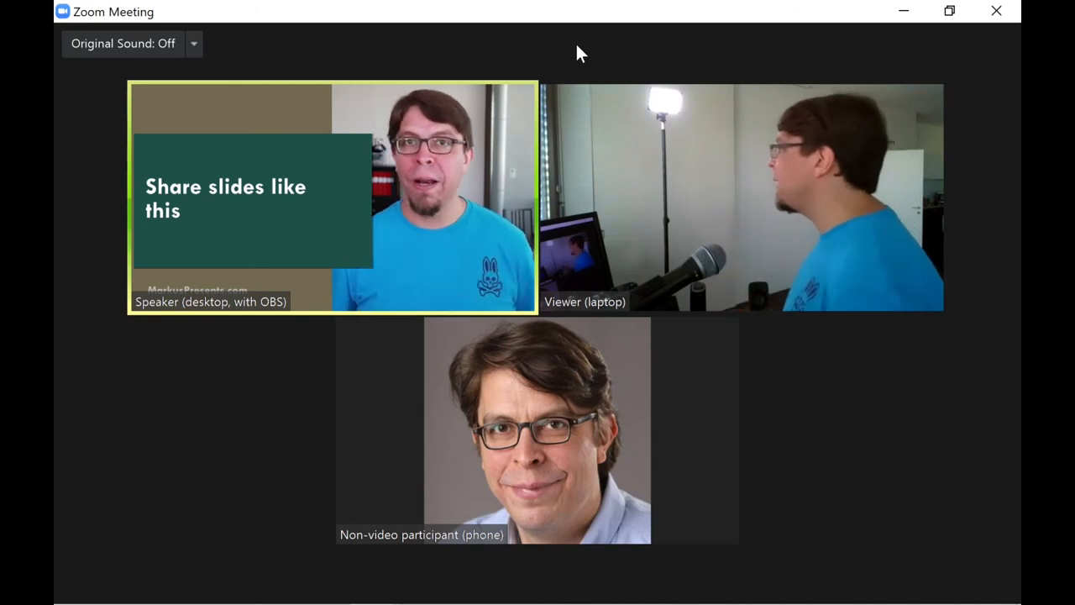
- Pin the speaker's slide-and-webcam video as the main Zoom view
click(521, 98)
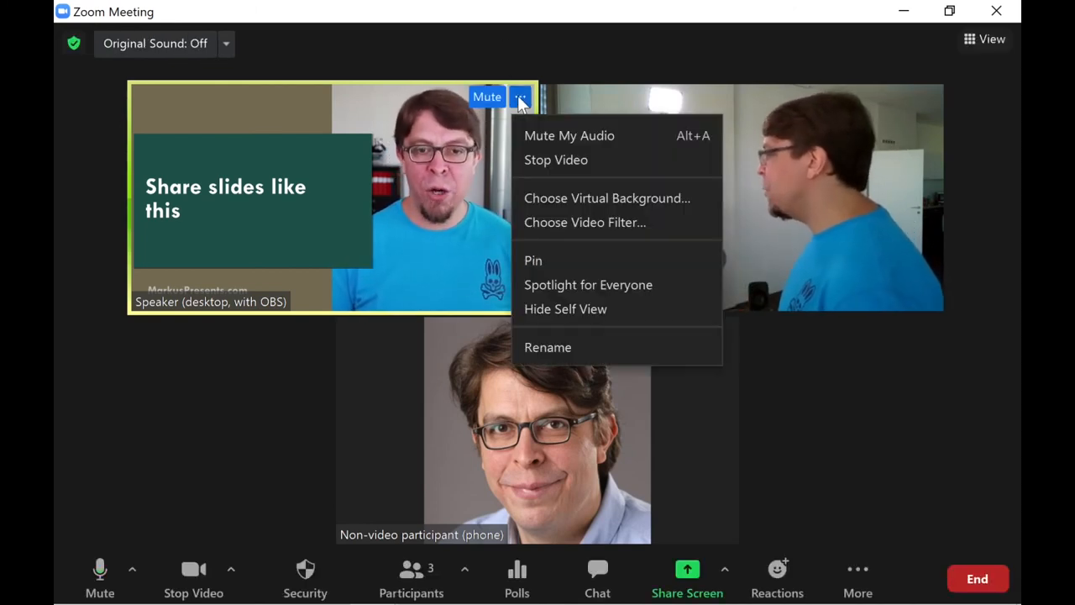
click(532, 260)
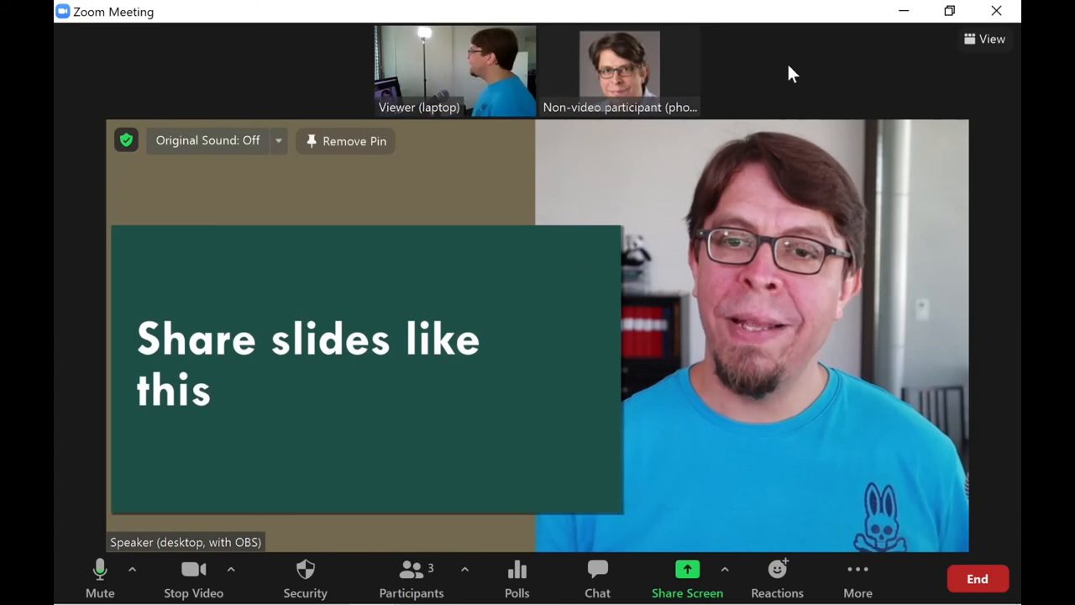